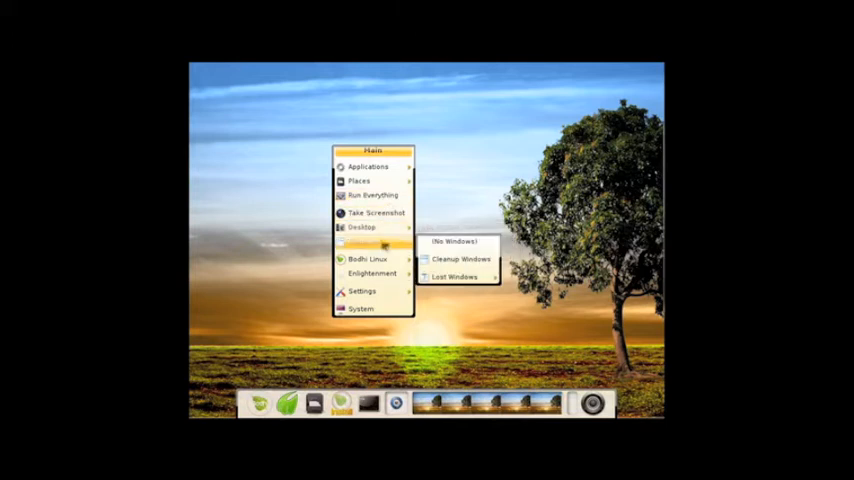
pyautogui.moveTo(368, 259)
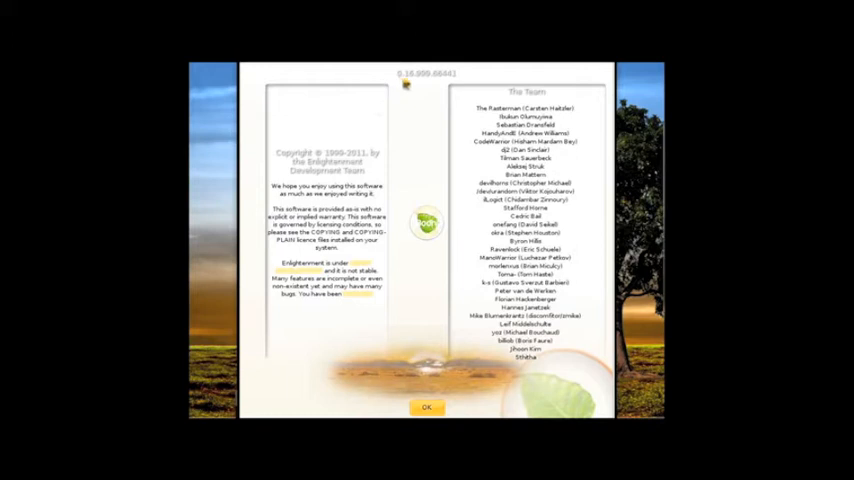
# - Dismiss the Enlightenment about window and browse the settings panel's screen resolution and input categories
pyautogui.click(426, 407)
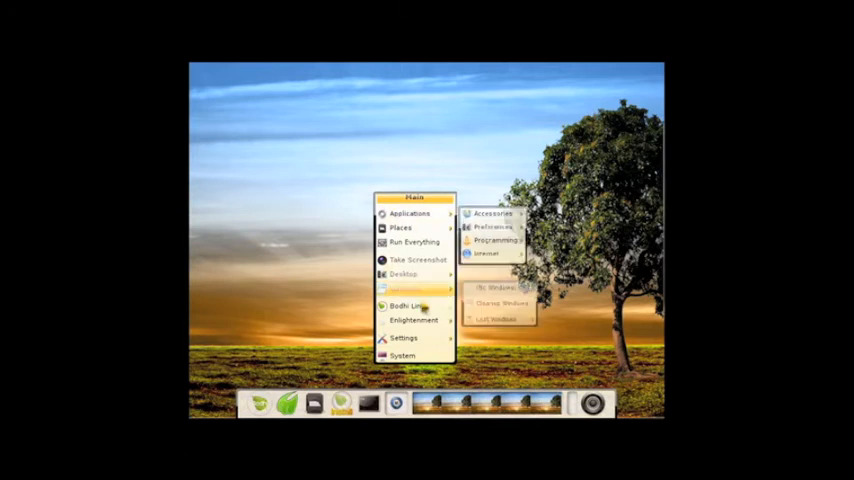
pyautogui.moveTo(404, 338)
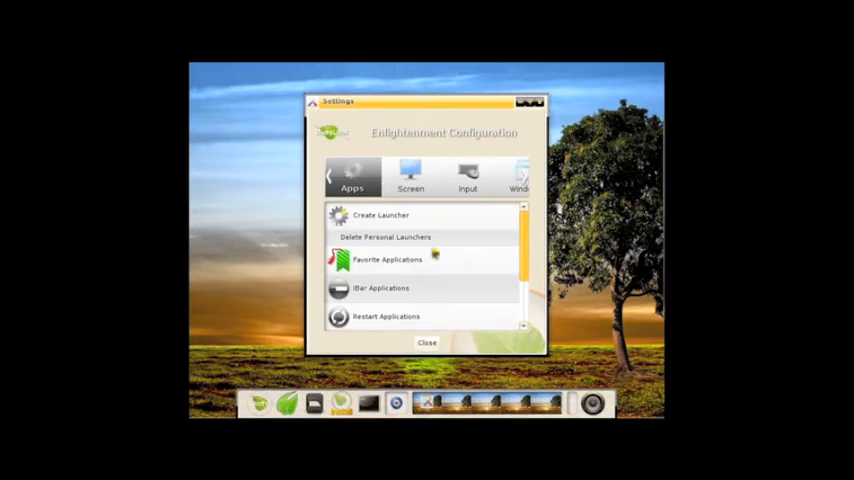
pyautogui.click(410, 175)
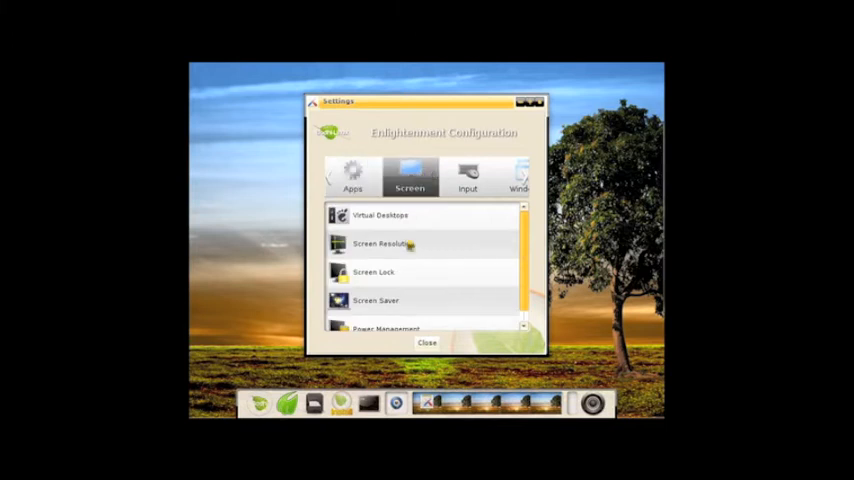
pyautogui.click(380, 244)
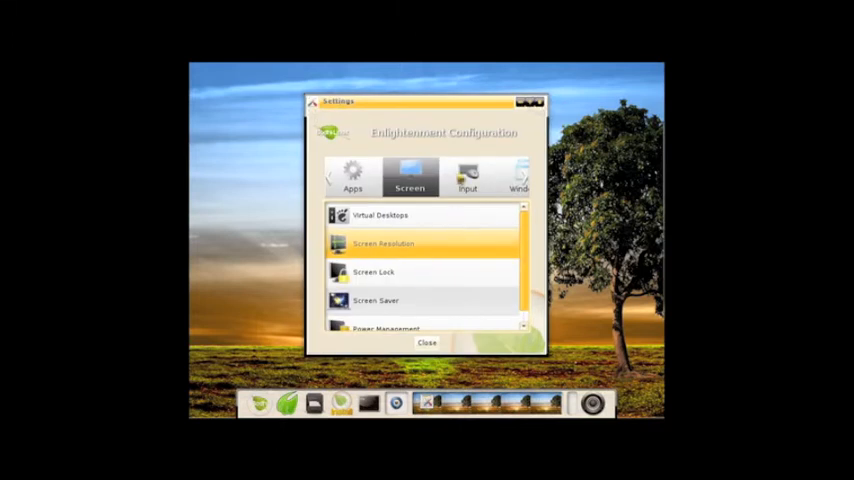
pyautogui.click(467, 177)
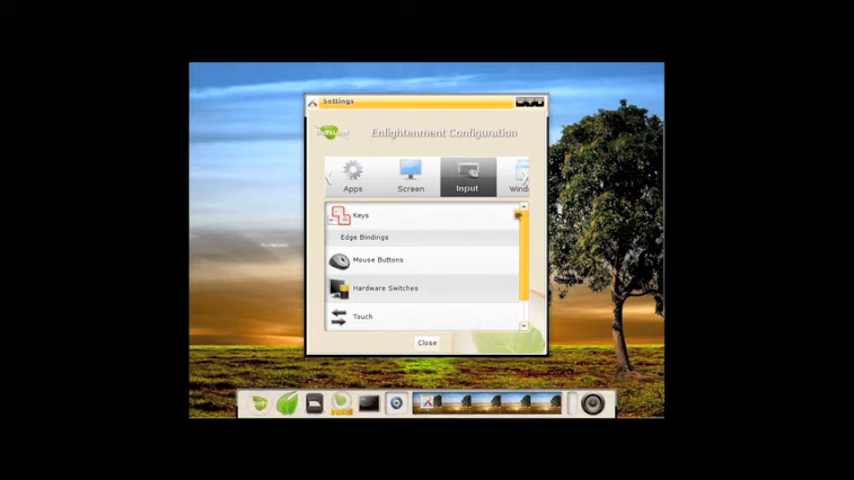
pyautogui.click(519, 178)
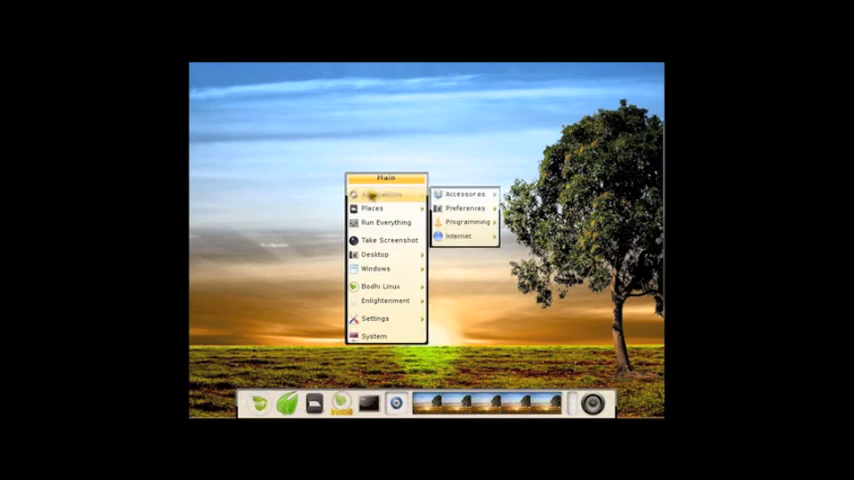
pyautogui.moveTo(463, 193)
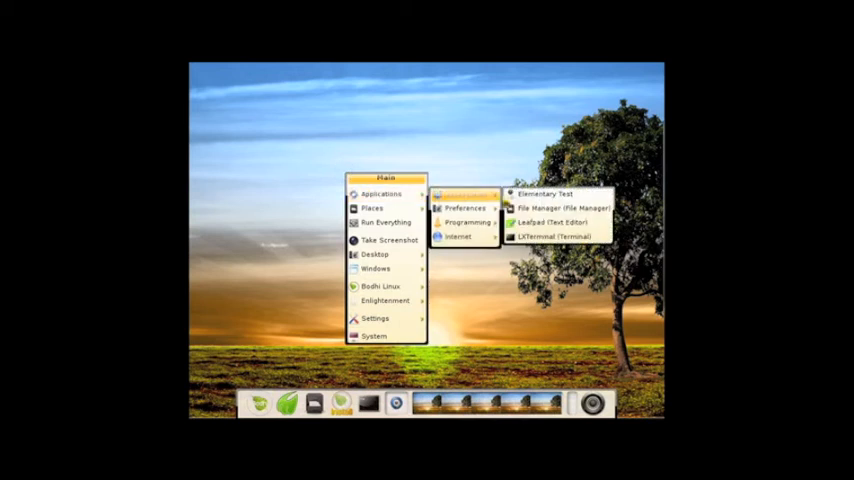
# - Launch the PCManFM file manager and view its version information from the Help menu
pyautogui.click(560, 208)
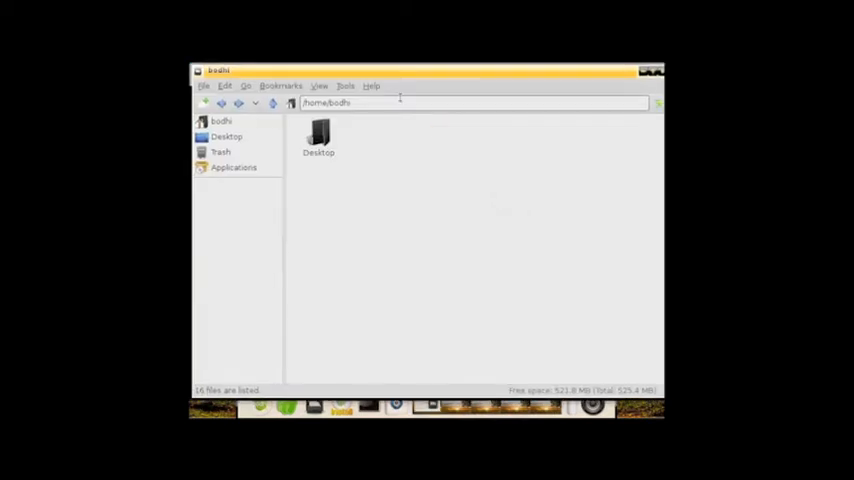
pyautogui.click(371, 85)
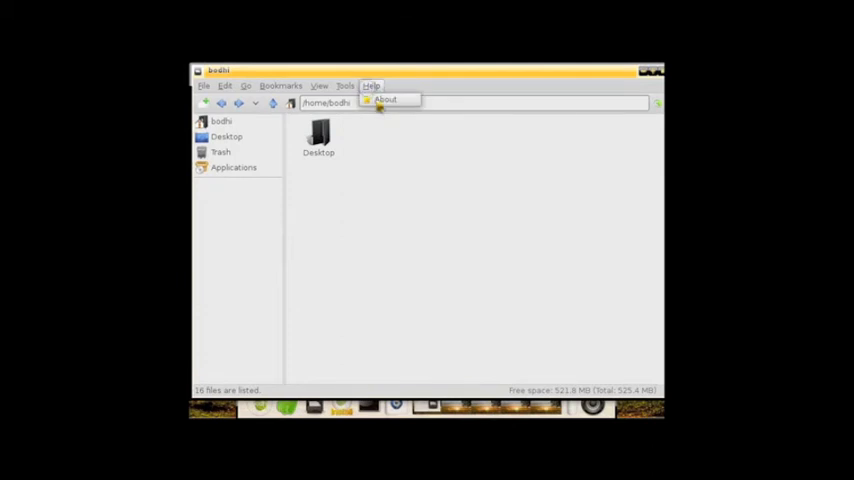
pyautogui.click(385, 99)
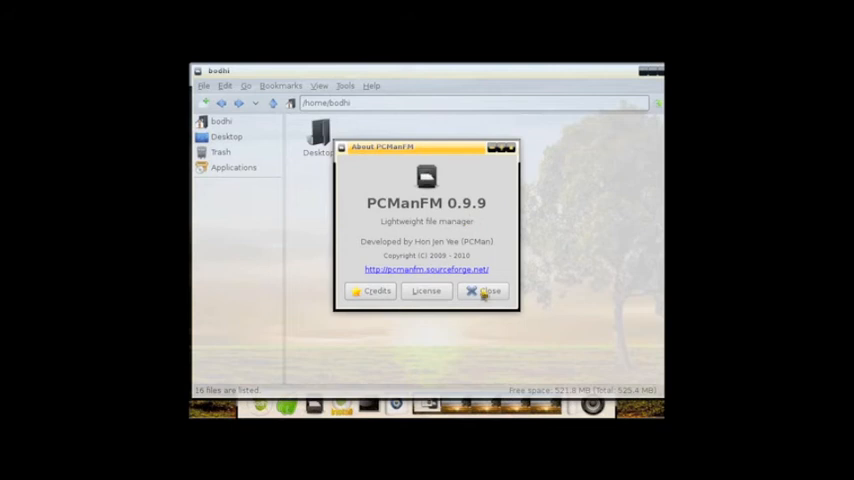
pyautogui.click(485, 291)
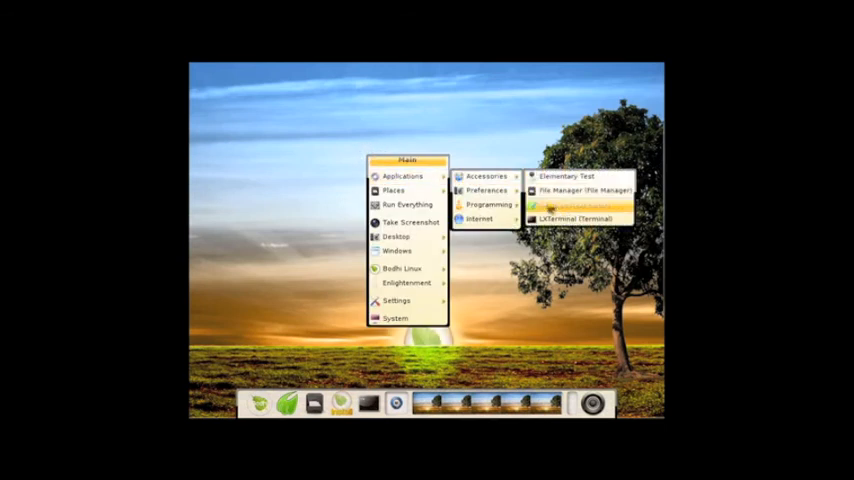
# - Launch the Leafpad text editor and view its version information from the Help menu
pyautogui.click(583, 204)
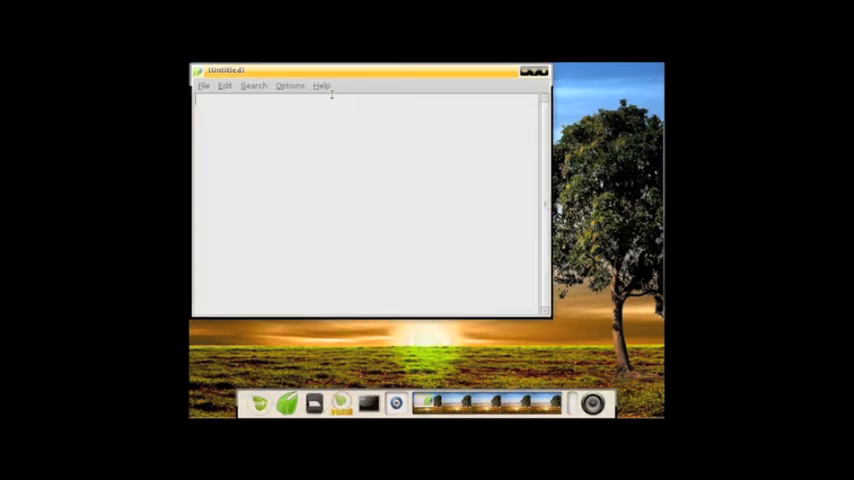
pyautogui.click(321, 85)
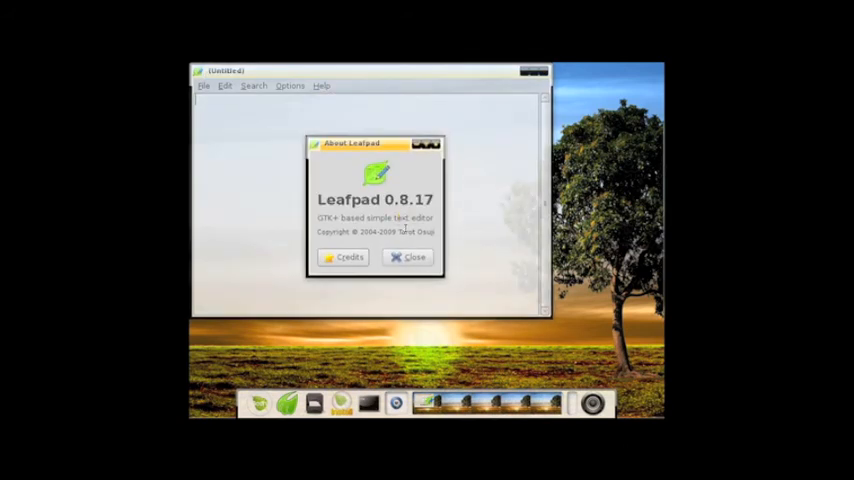
pyautogui.click(409, 257)
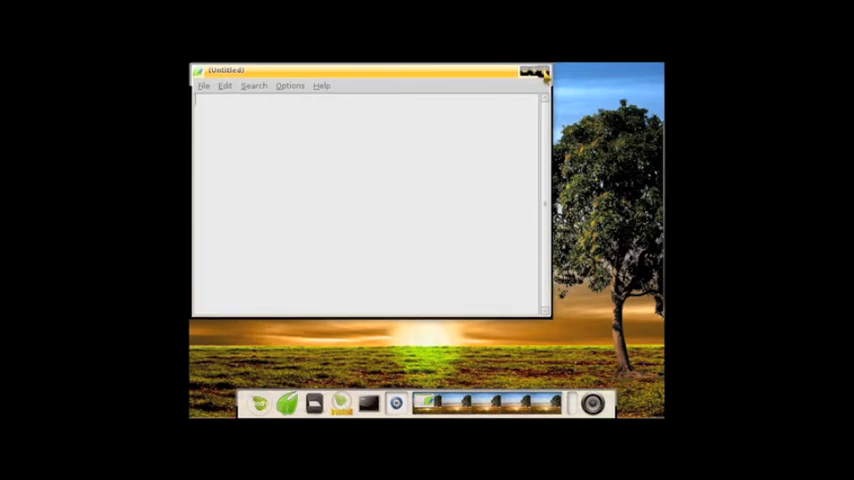
pyautogui.click(321, 85)
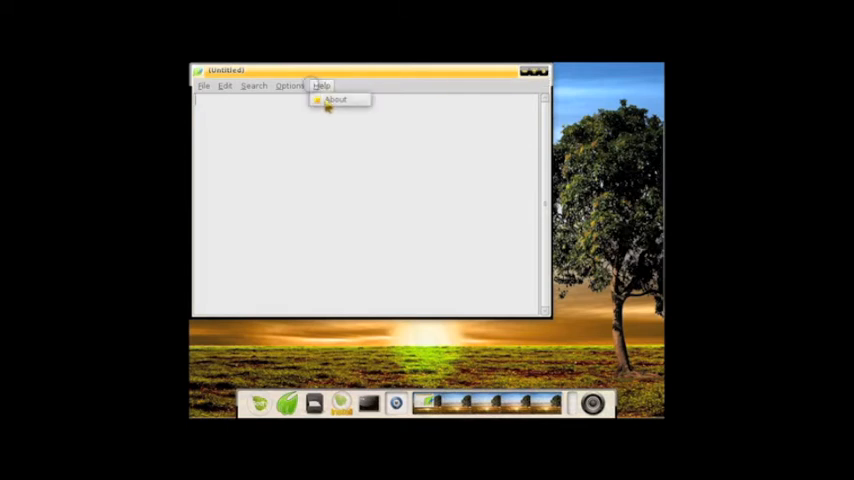
pyautogui.click(335, 99)
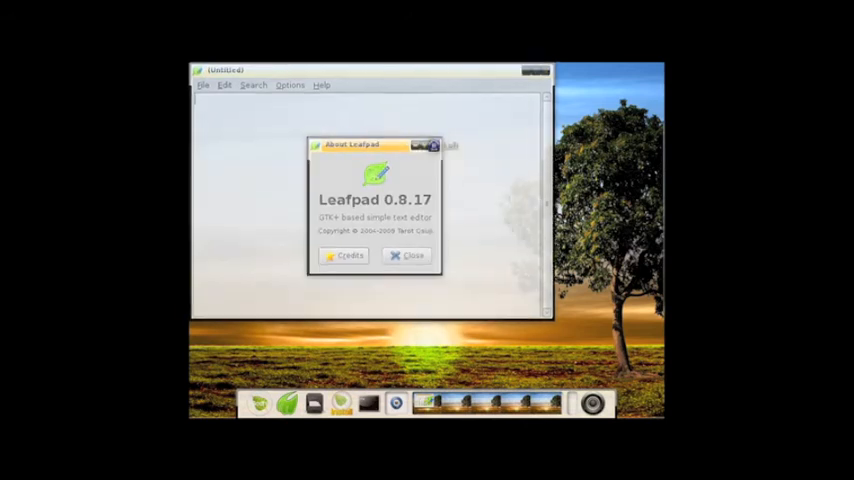
pyautogui.click(407, 255)
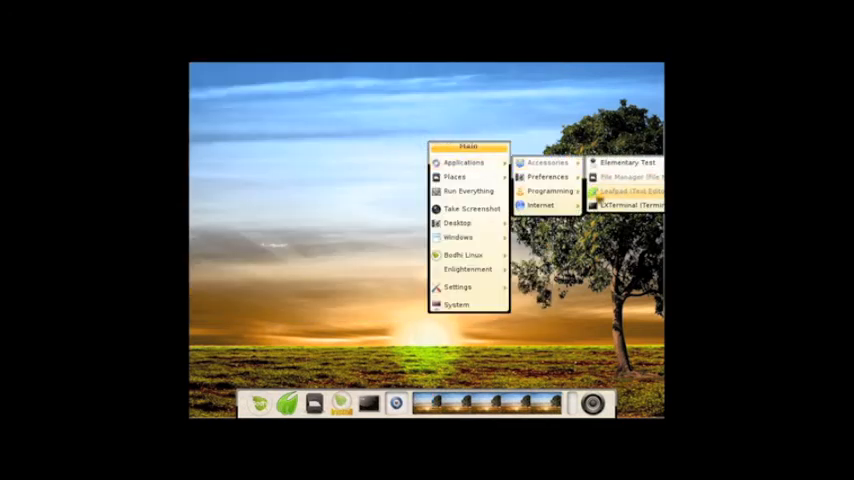
# - Launch LXTerminal, list the home folder and root filesystem with ls, then close the terminal
pyautogui.click(625, 205)
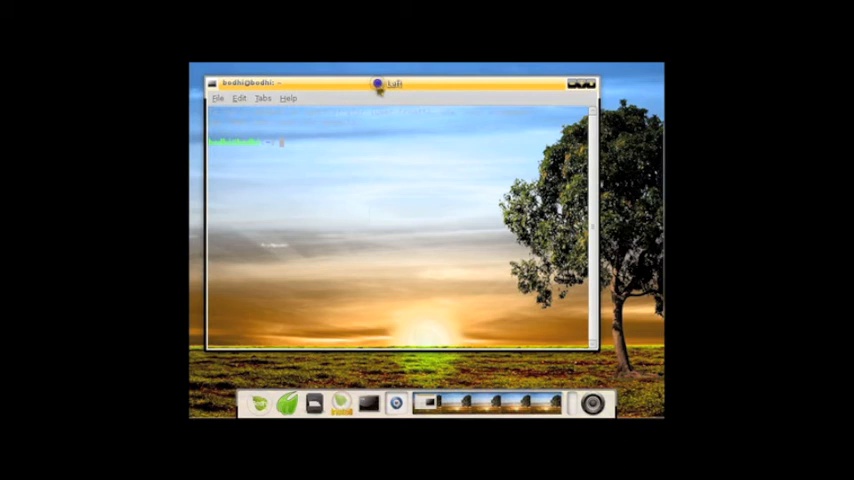
pyautogui.press('Return')
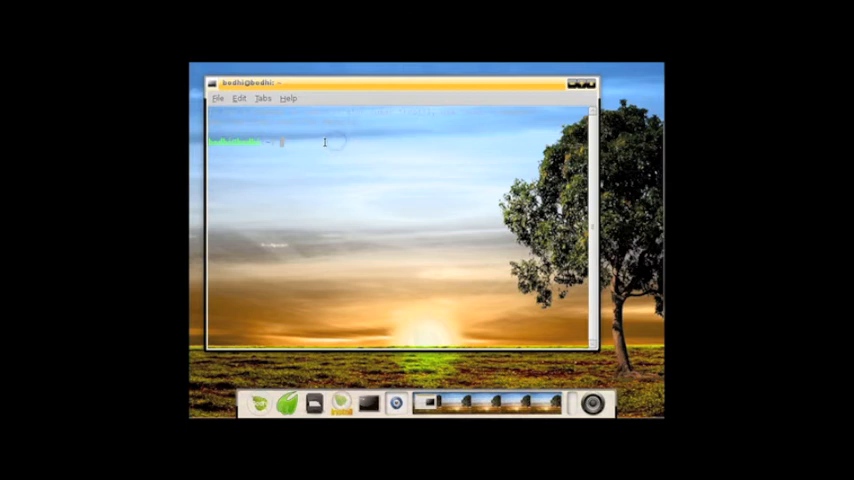
pyautogui.press('Return')
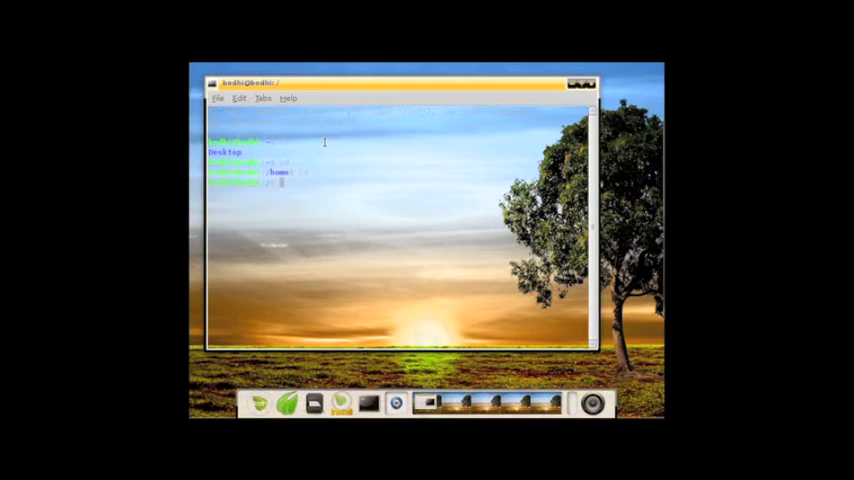
pyautogui.write('ls')
pyautogui.write('cd')
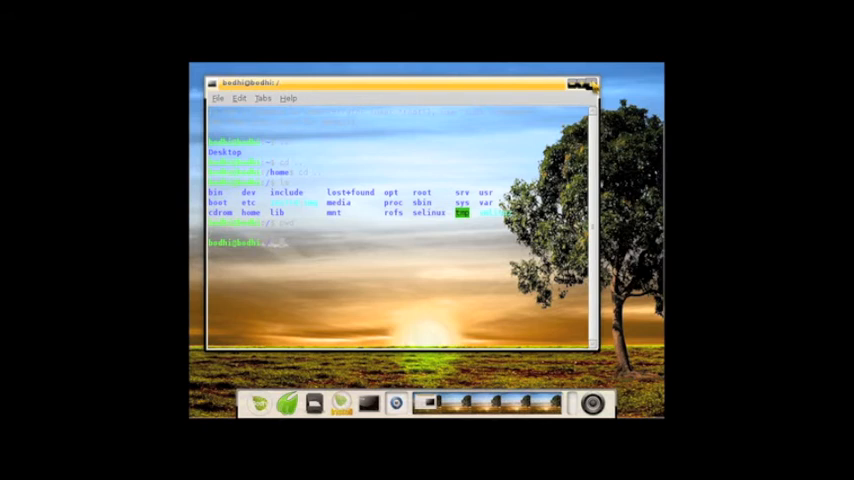
pyautogui.click(589, 83)
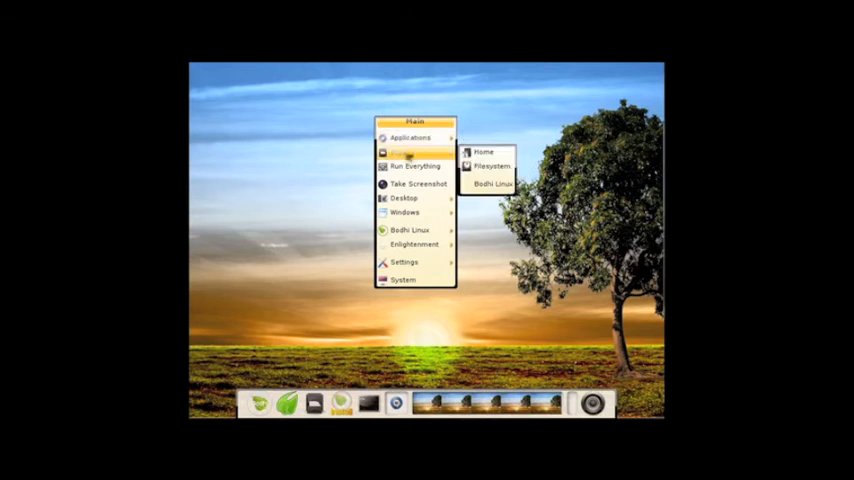
pyautogui.moveTo(411, 137)
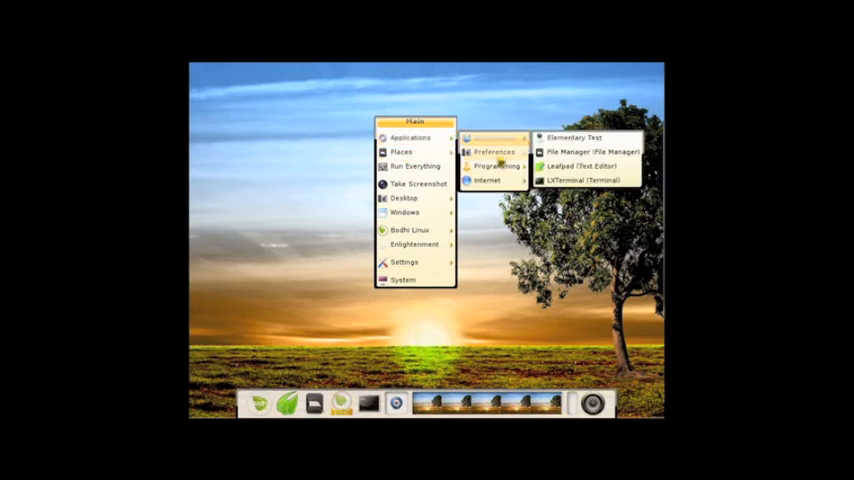
pyautogui.moveTo(494, 151)
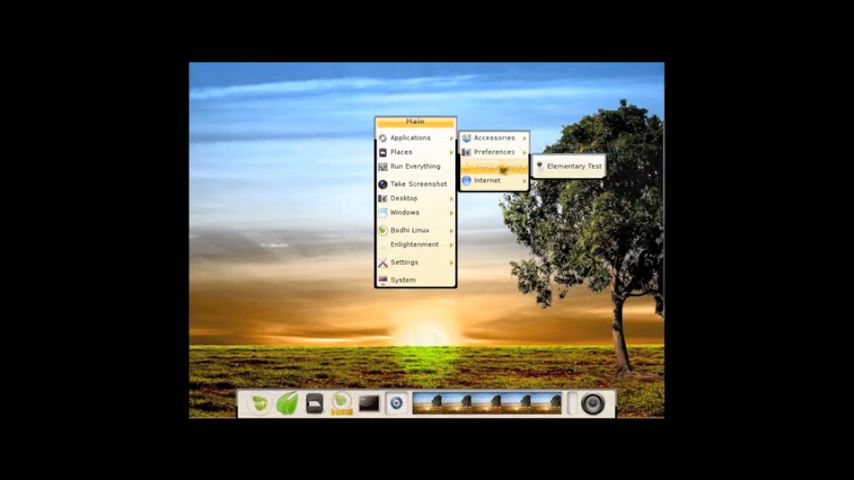
pyautogui.moveTo(496, 166)
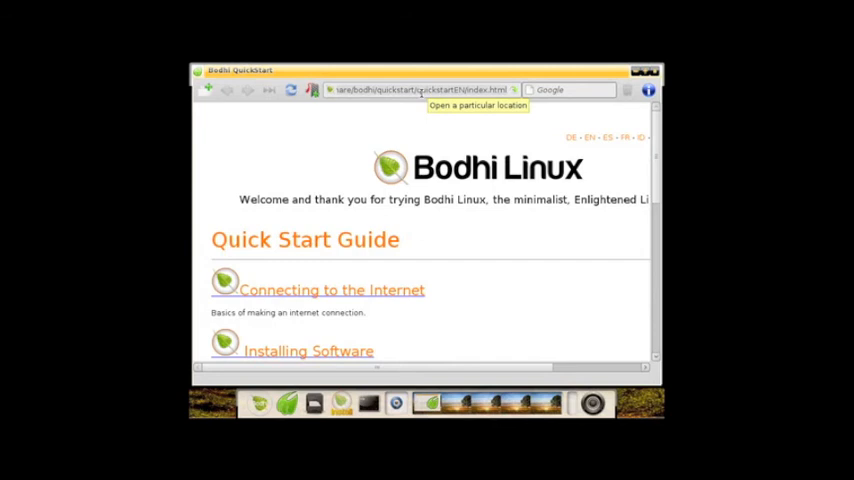
# - Visit google.com and then distrowatch.com from the Midori address bar
pyautogui.write('google')
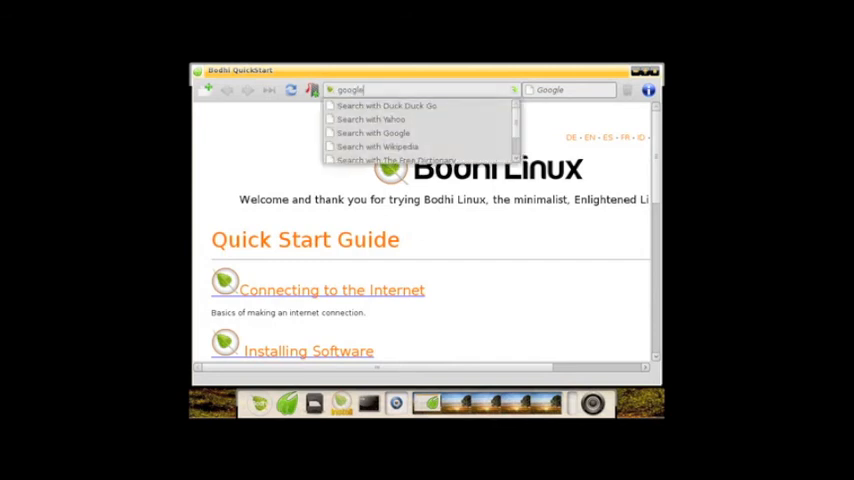
pyautogui.write('.com/')
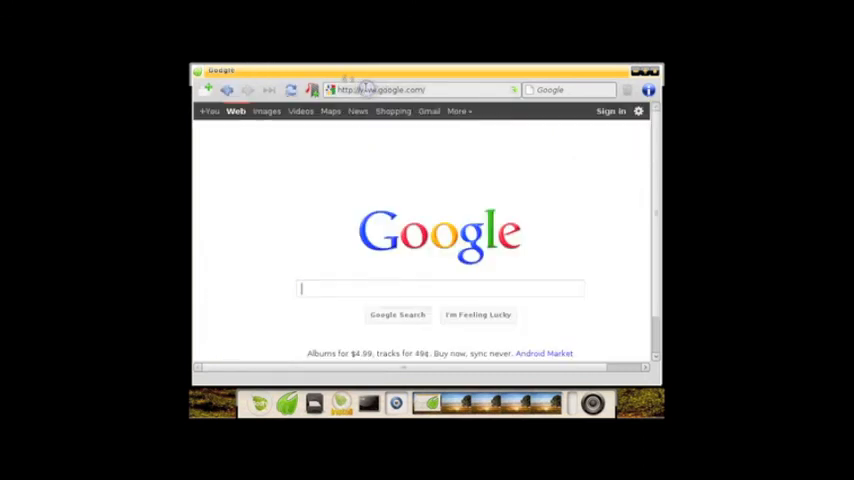
pyautogui.write('distrow')
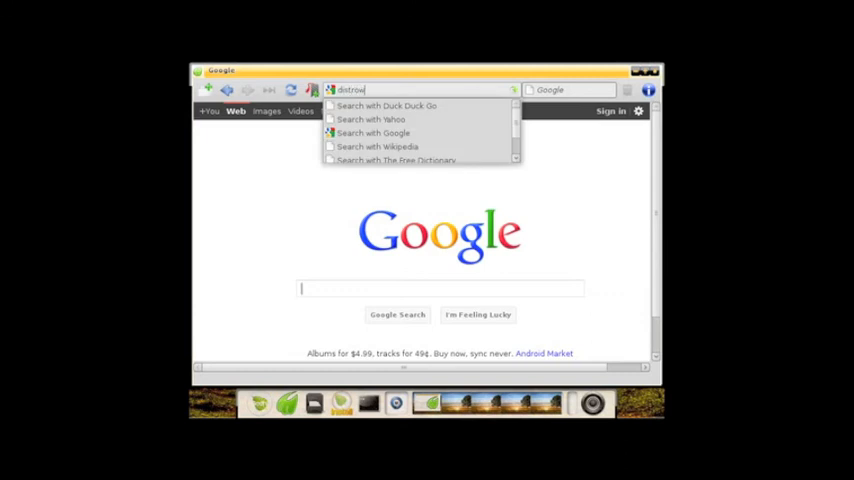
pyautogui.write('atch.com/')
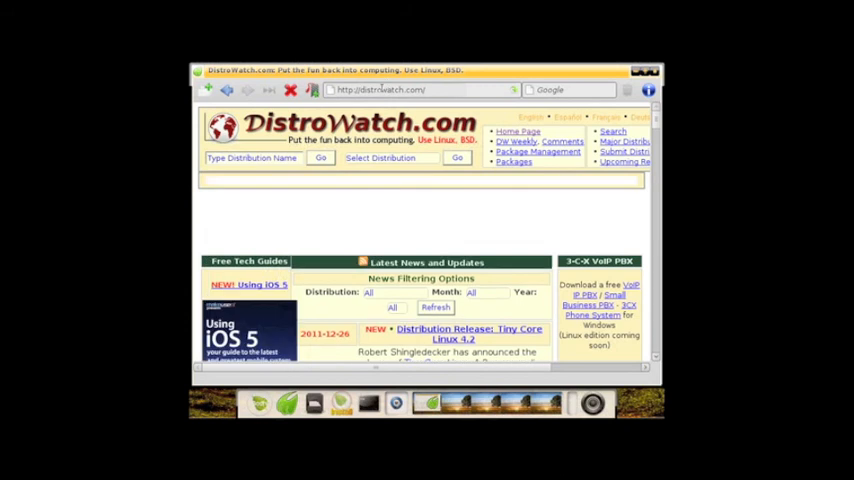
# - Scroll down through DistroWatch's news and page hit rankings
pyautogui.scroll(-3)
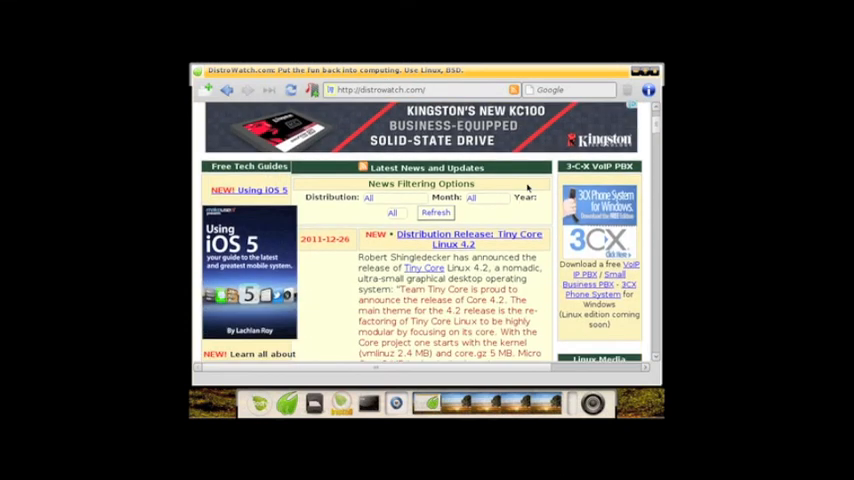
pyautogui.scroll(-3)
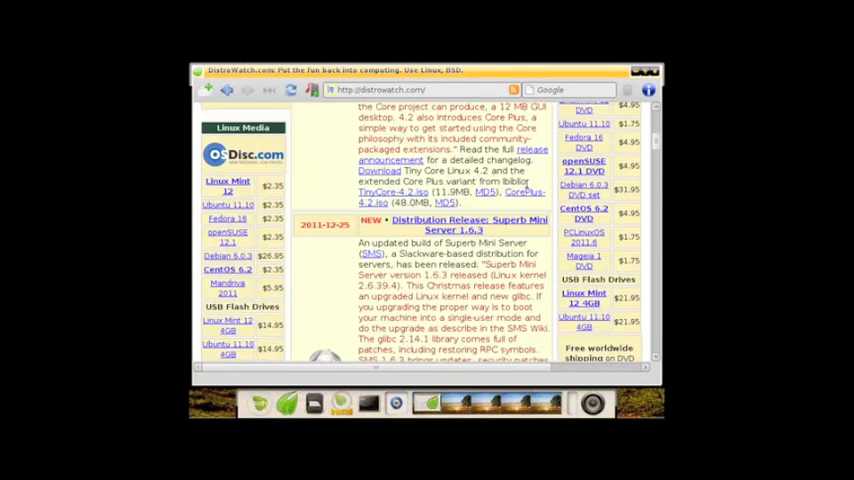
pyautogui.scroll(-3)
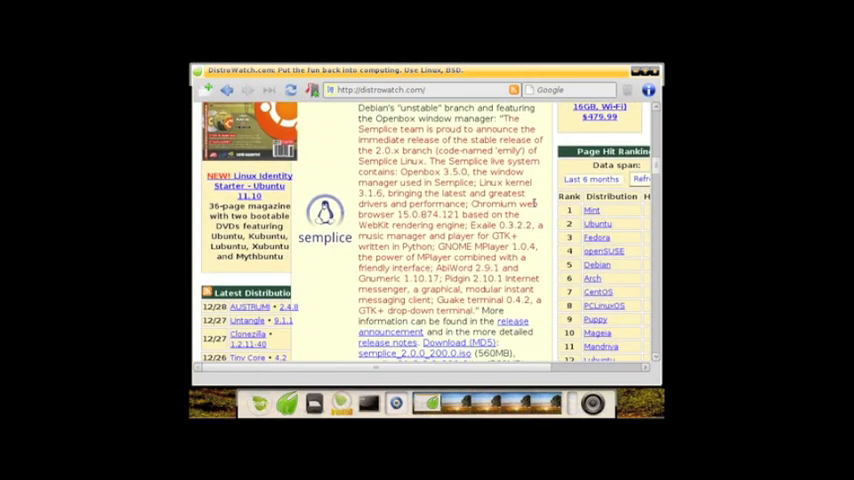
pyautogui.scroll(-3)
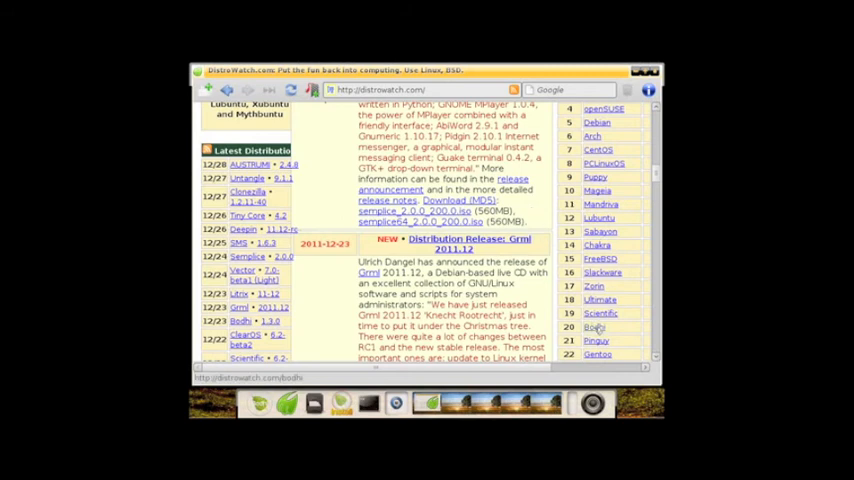
pyautogui.moveTo(598, 328)
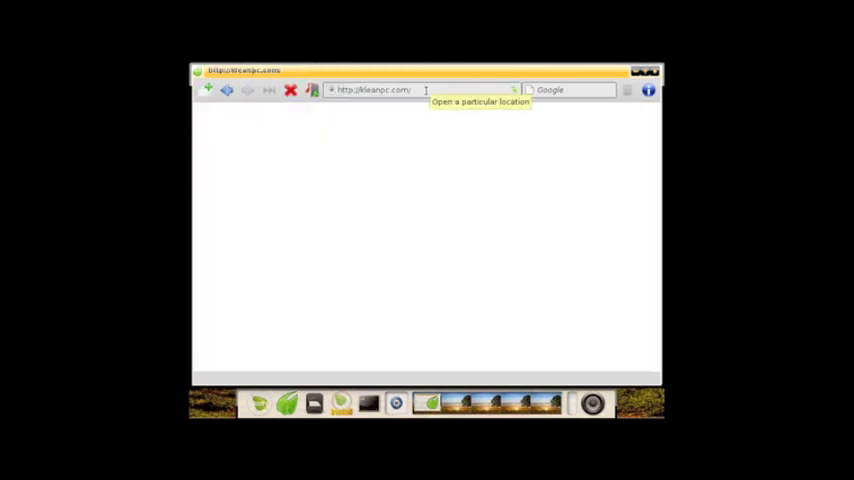
# - Load kleanpc.com and scroll past its ArchBang and Zenwalk distribution reviews
pyautogui.press('Return')
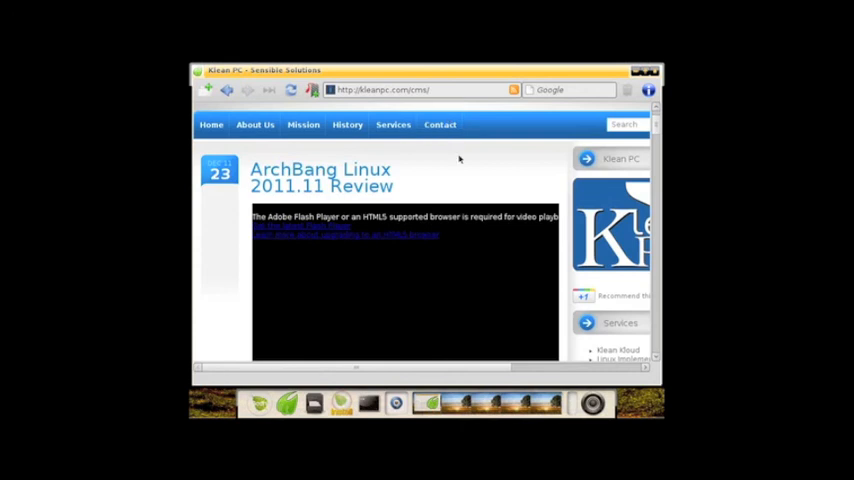
pyautogui.scroll(-3)
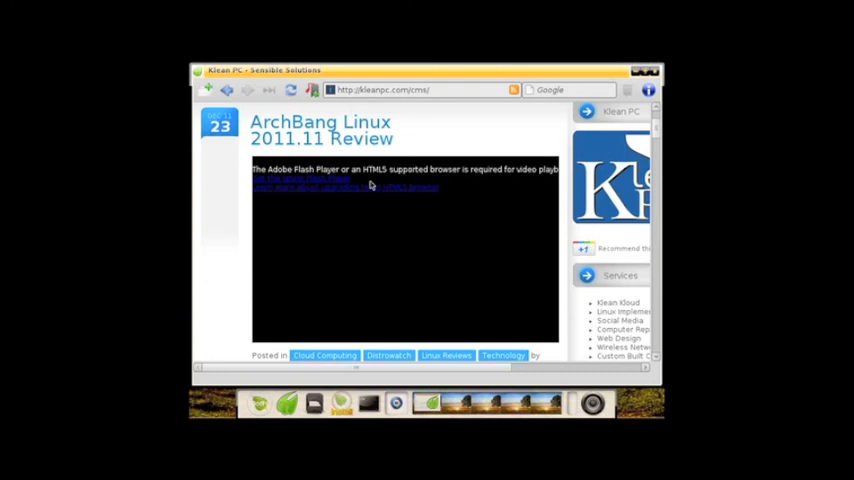
pyautogui.moveTo(421, 131)
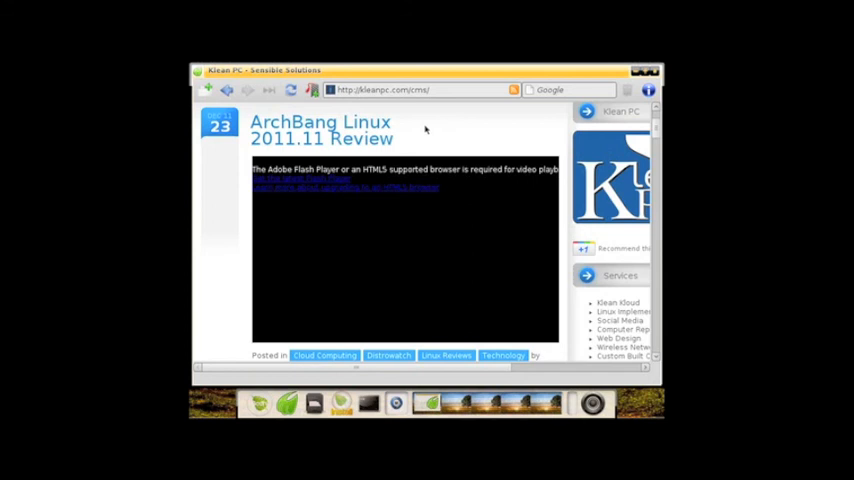
pyautogui.moveTo(431, 132)
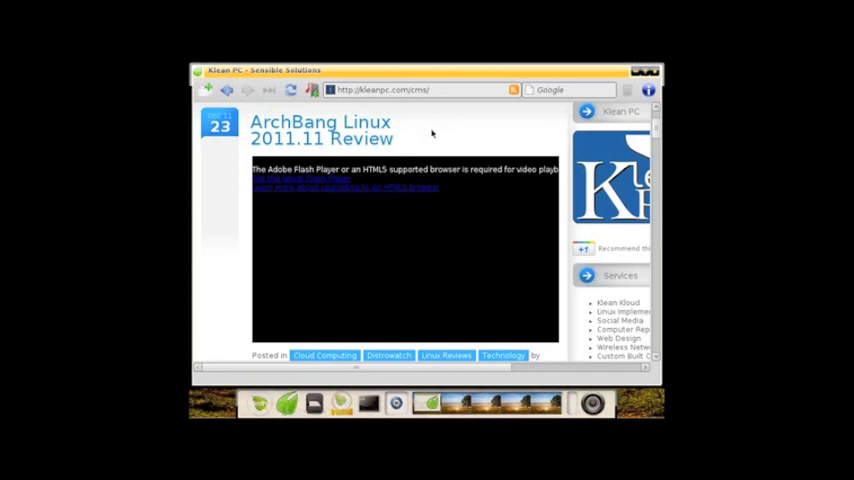
pyautogui.scroll(-3)
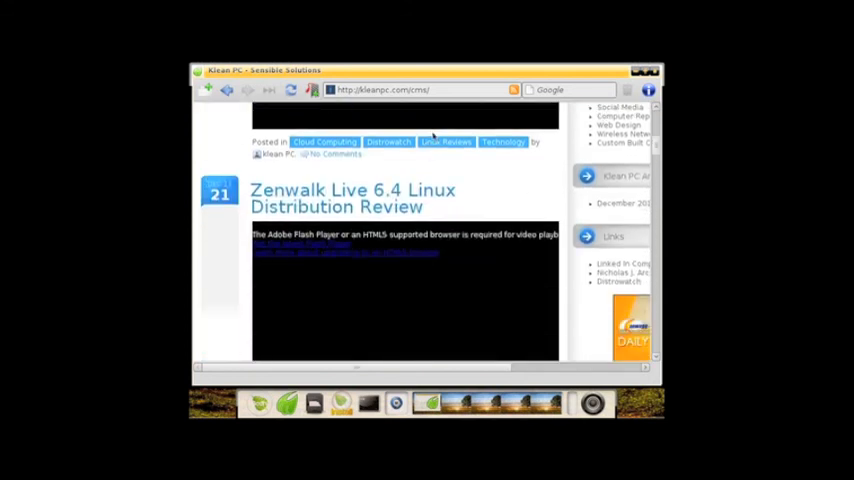
pyautogui.scroll(-3)
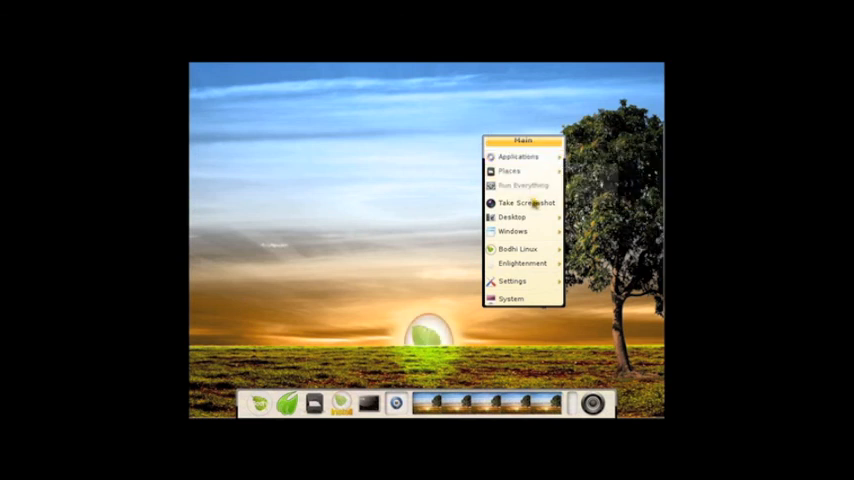
# - Show the Applications submenu listing Accessories, Preferences, Programming and Internet
pyautogui.click(518, 157)
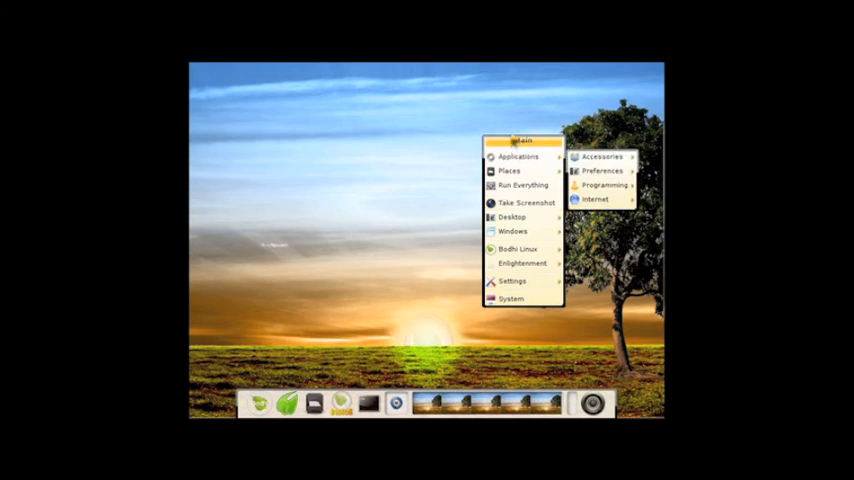